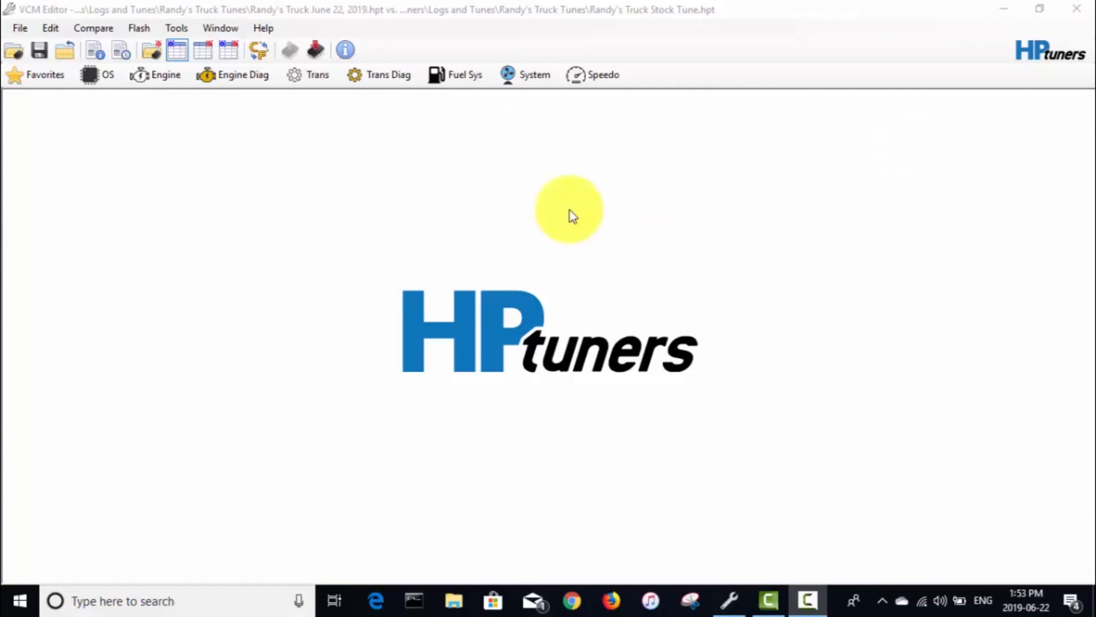
mouse_move(234, 101)
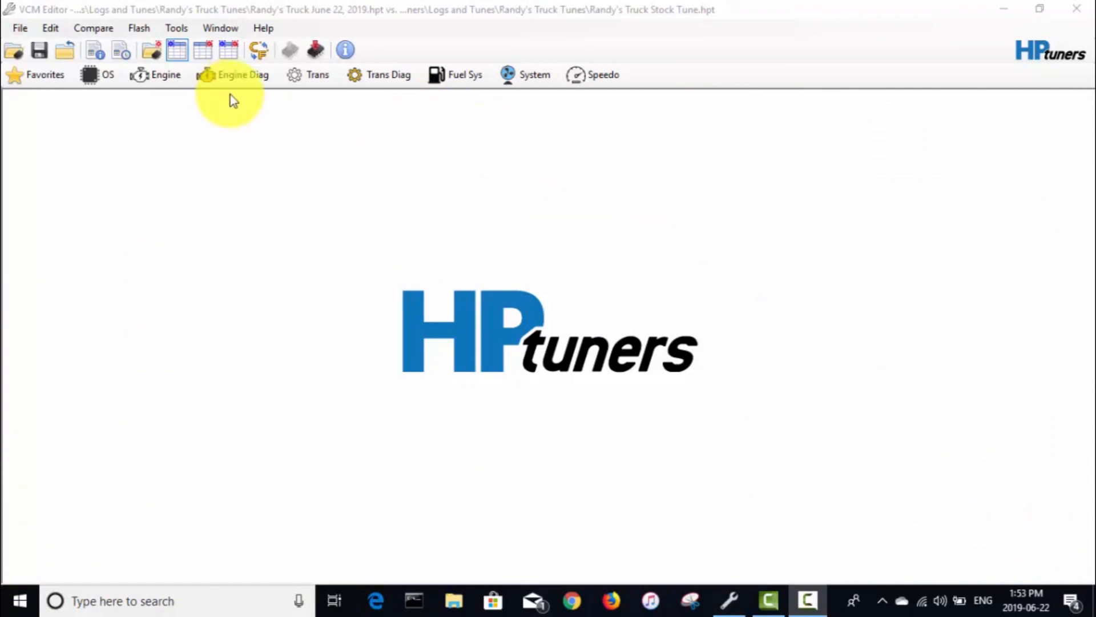
mouse_move(390, 134)
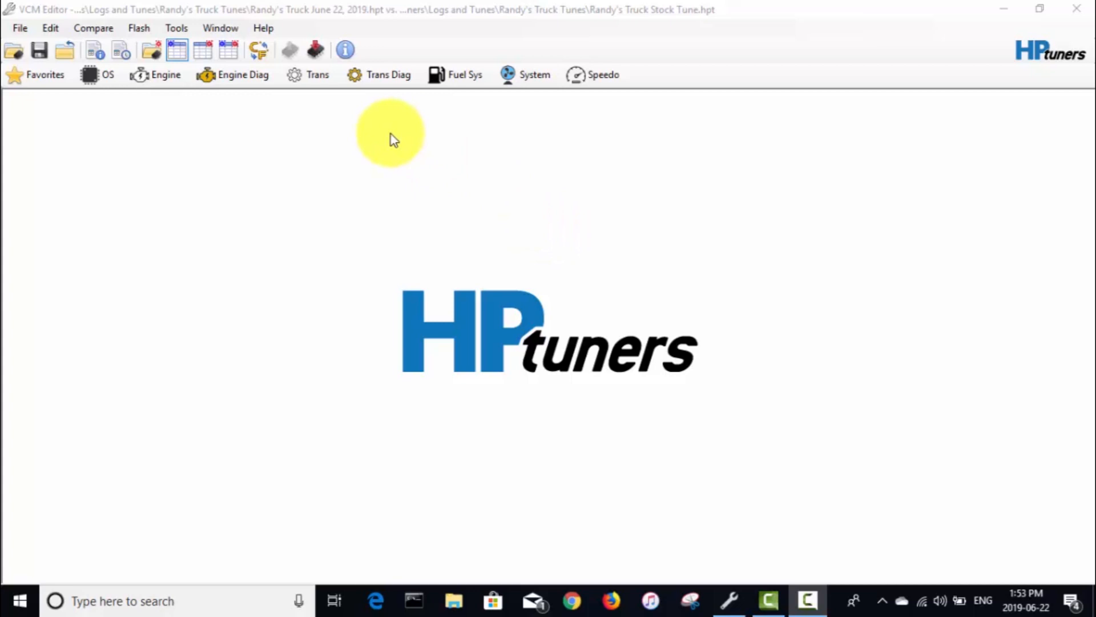
mouse_move(447, 143)
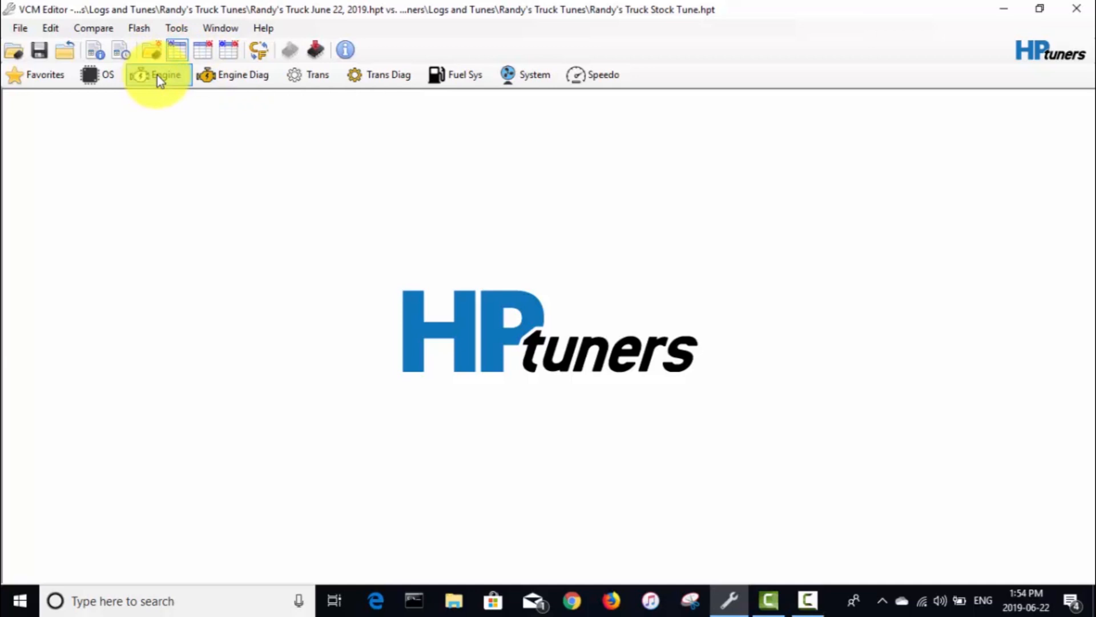
Review the stock spark retard vs. torque reduction table under Engine torque management, then close it
click(158, 75)
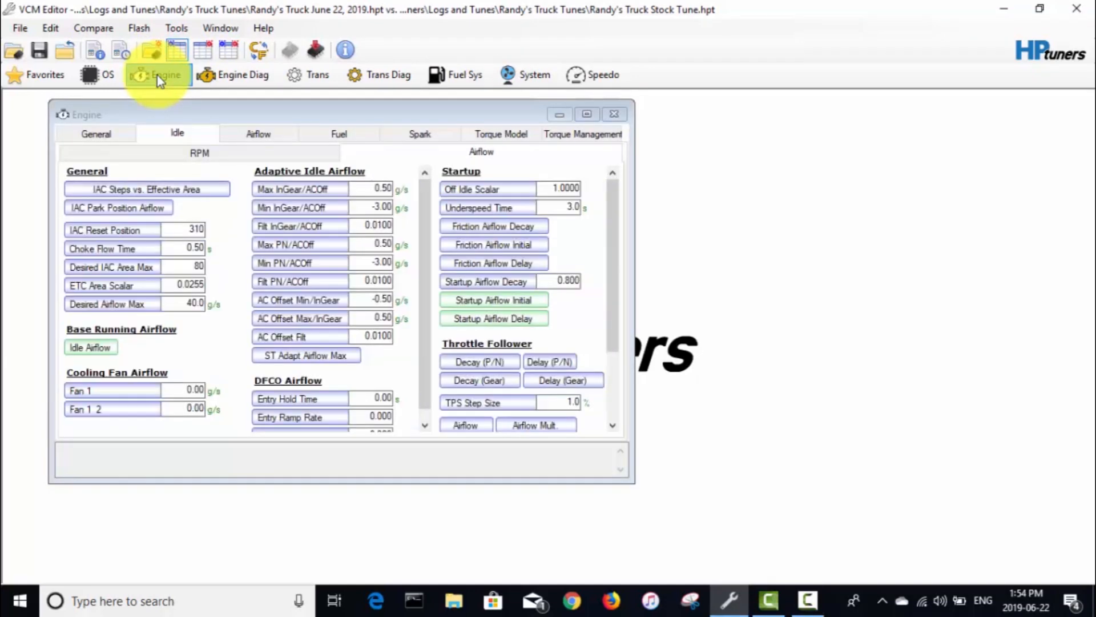
click(582, 133)
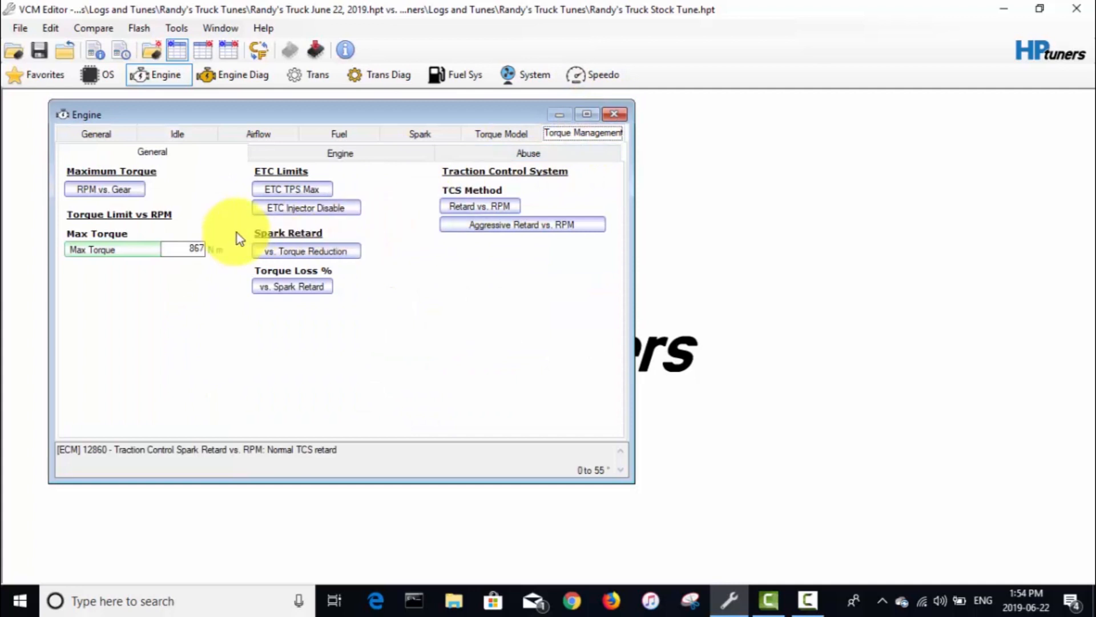
click(305, 250)
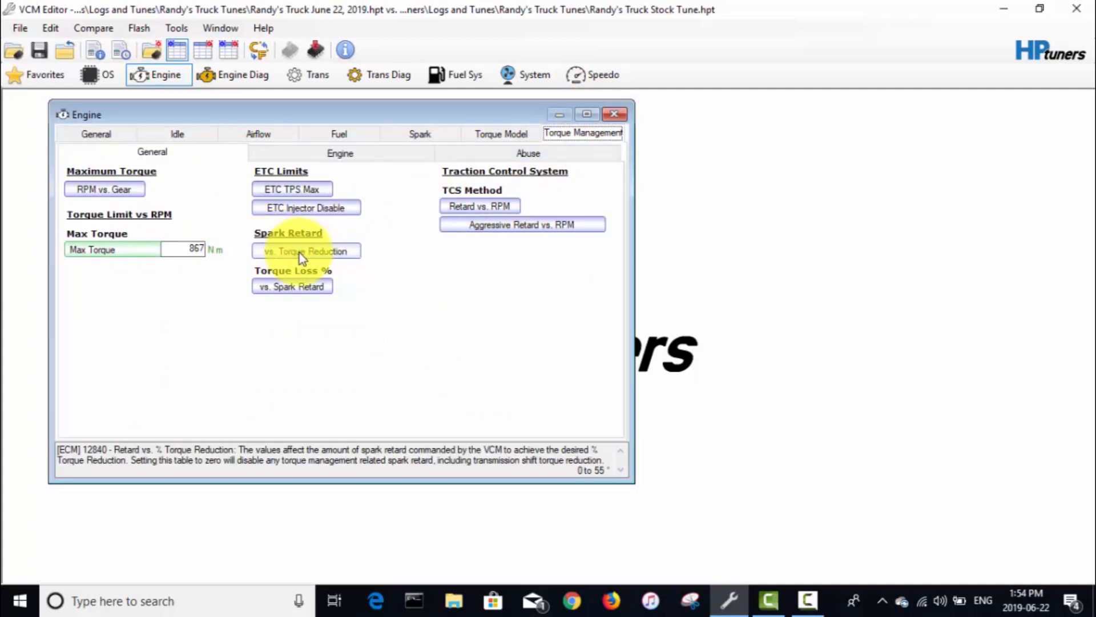
click(305, 251)
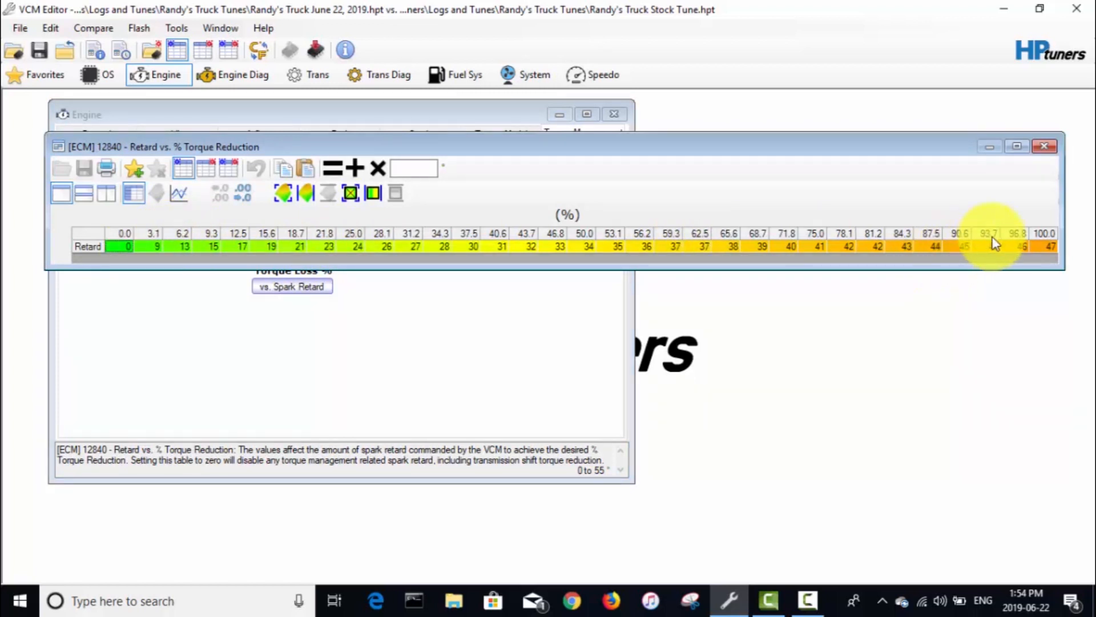
mouse_move(346, 356)
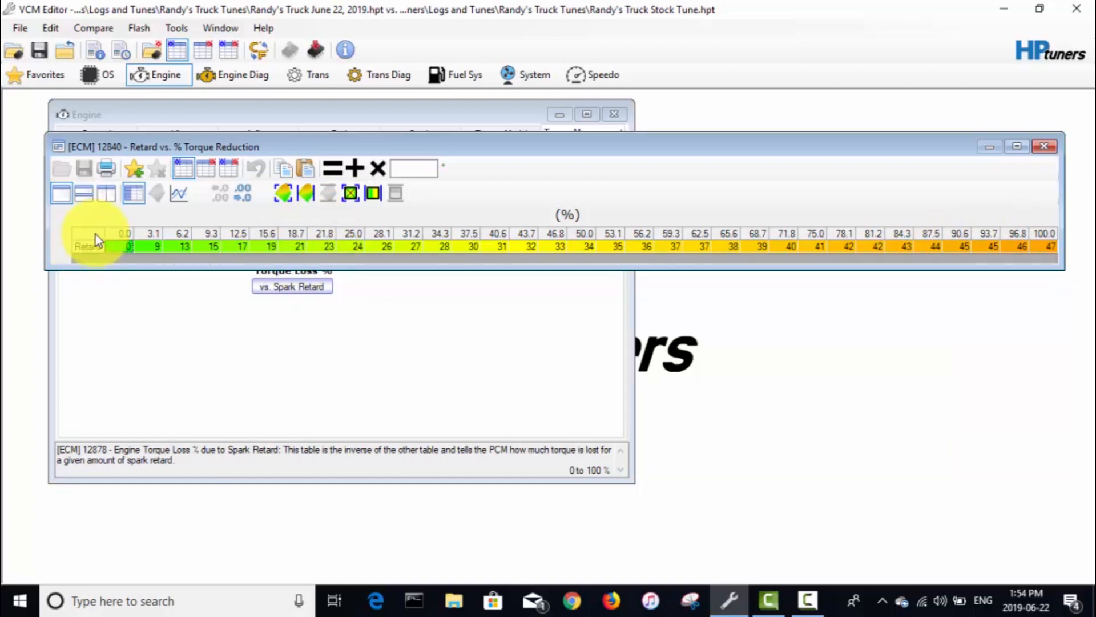
mouse_move(1047, 146)
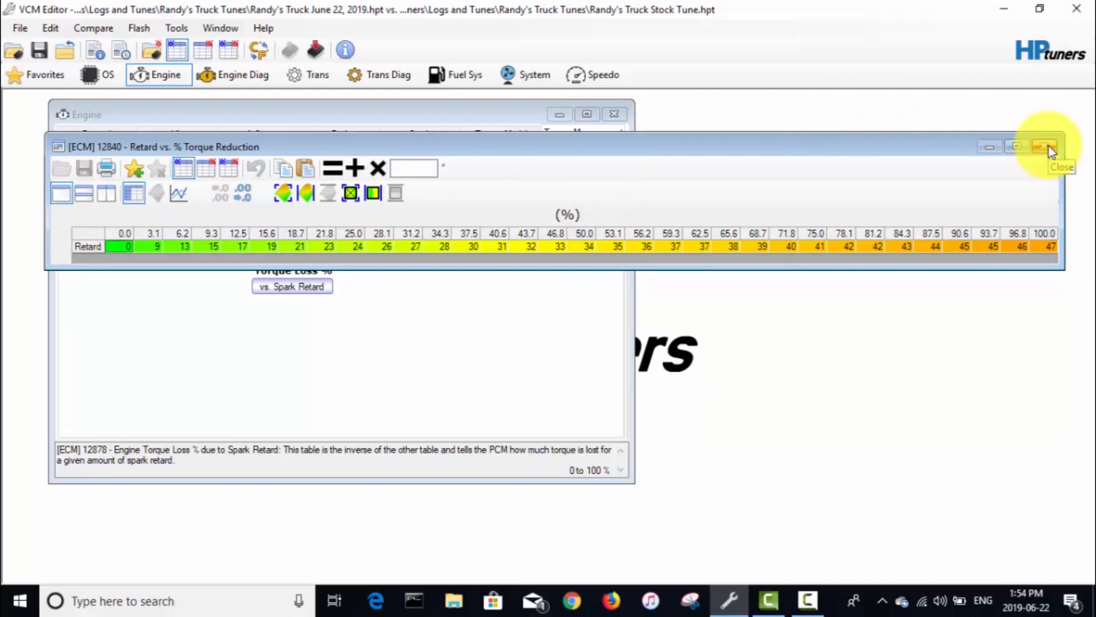
click(1042, 146)
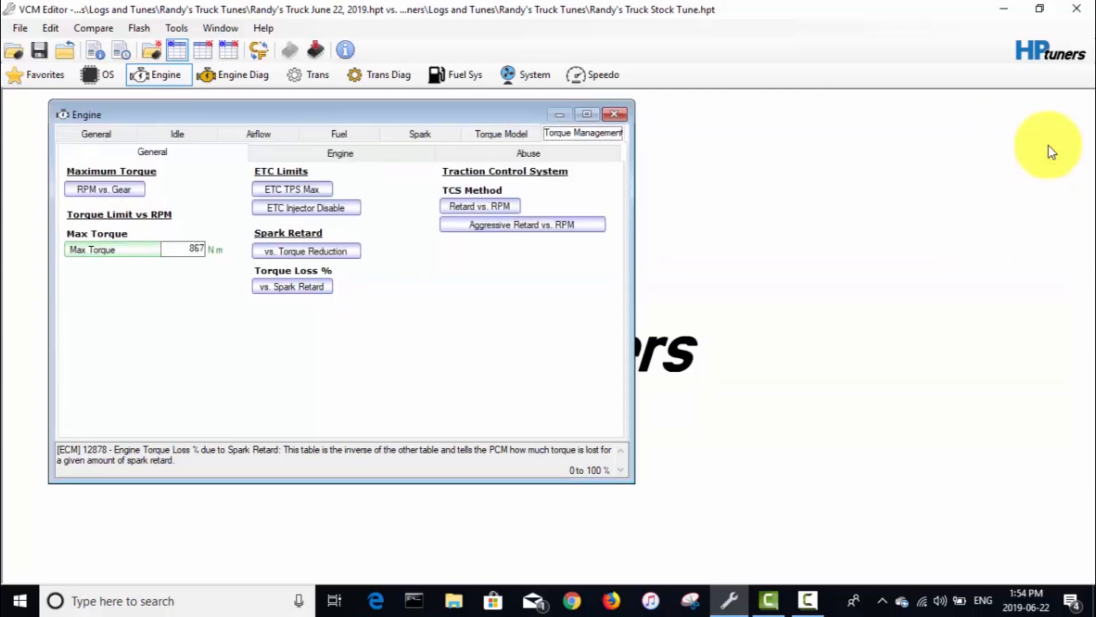
click(615, 114)
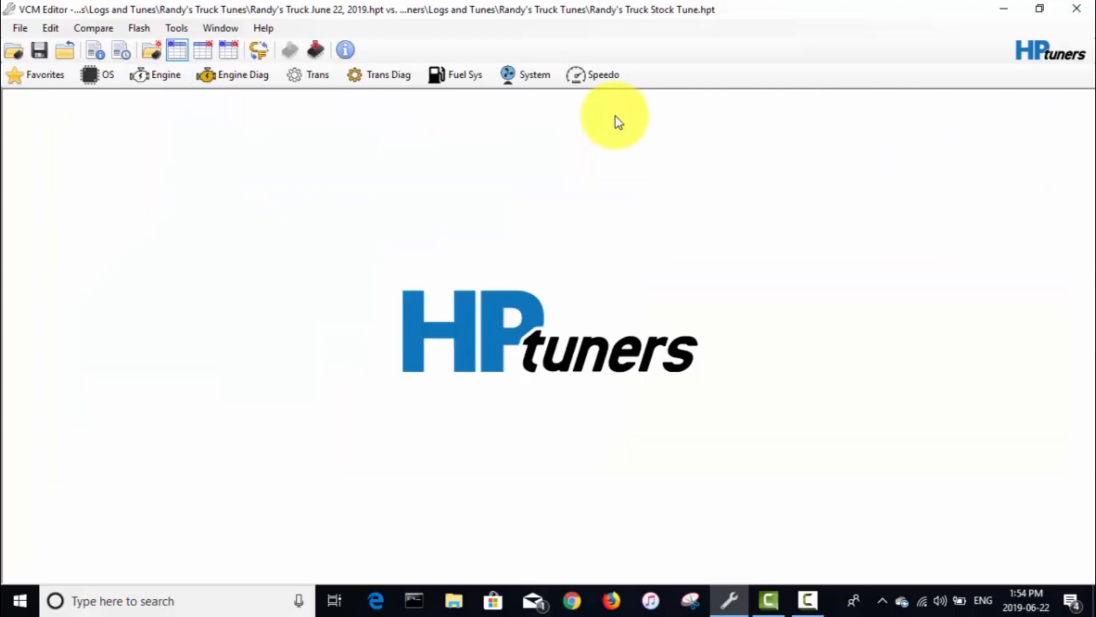
mouse_move(533, 75)
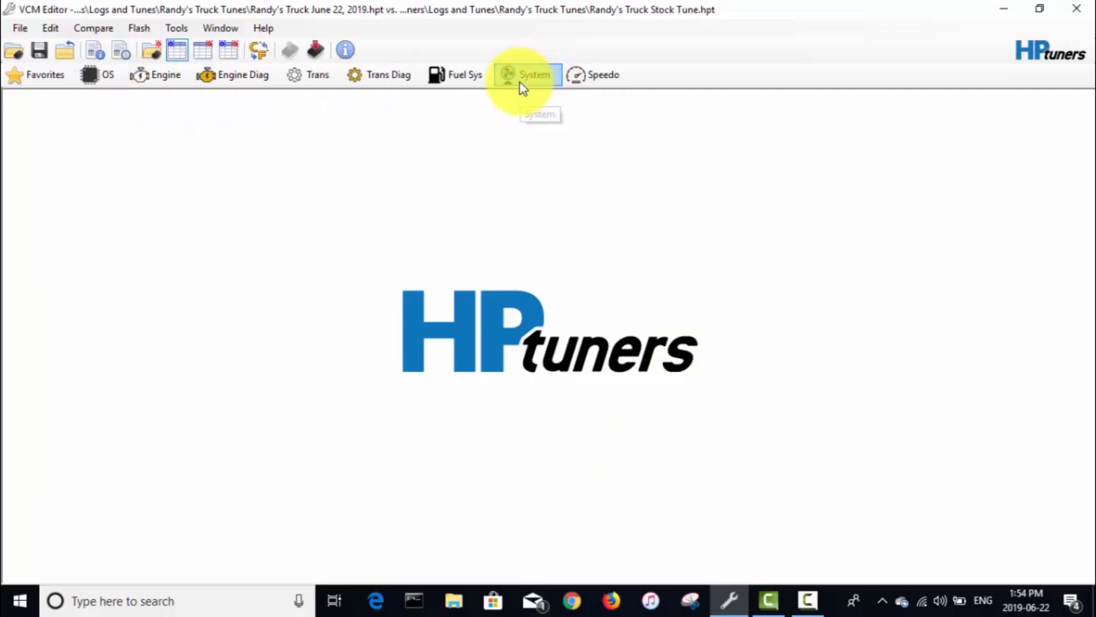
In System Options, set the GMT800 Brake TqMgt option to 0 and close the table
click(535, 75)
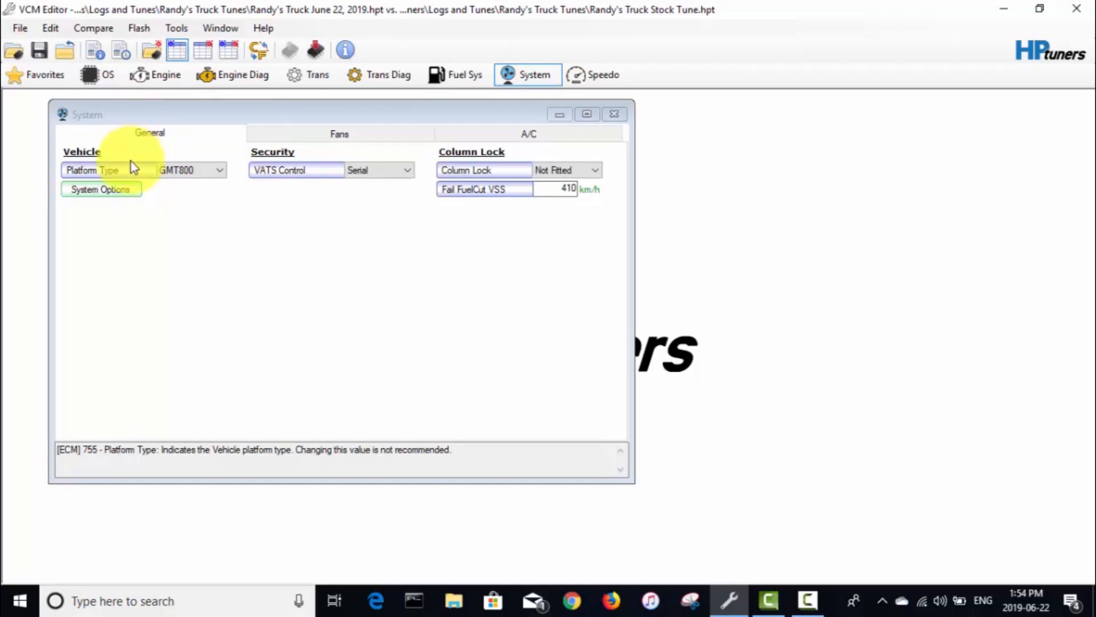
click(100, 189)
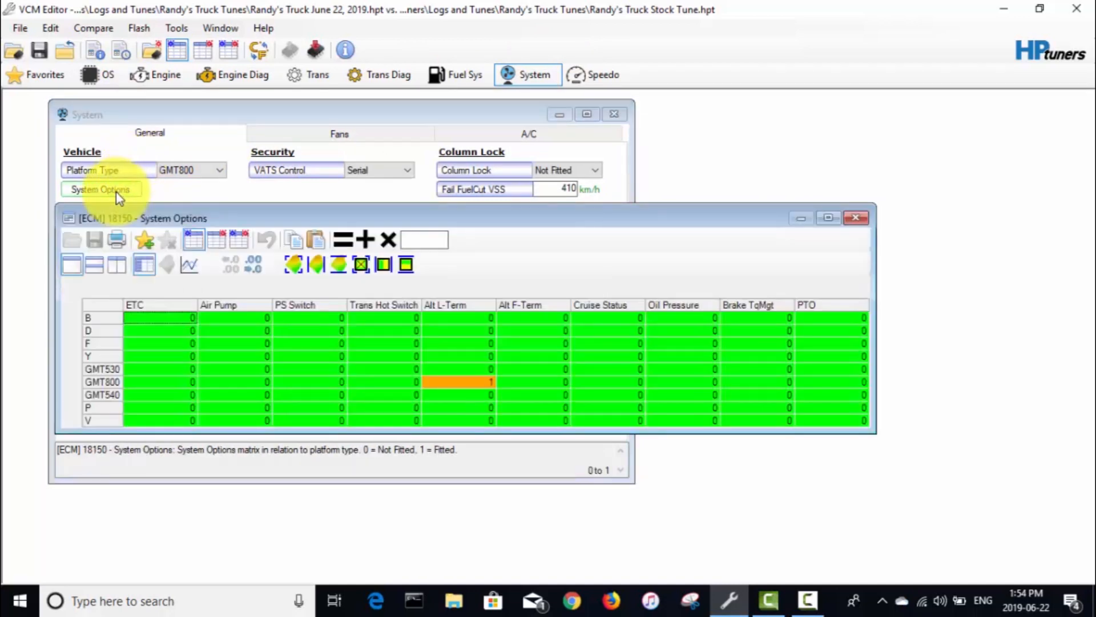
mouse_move(532, 402)
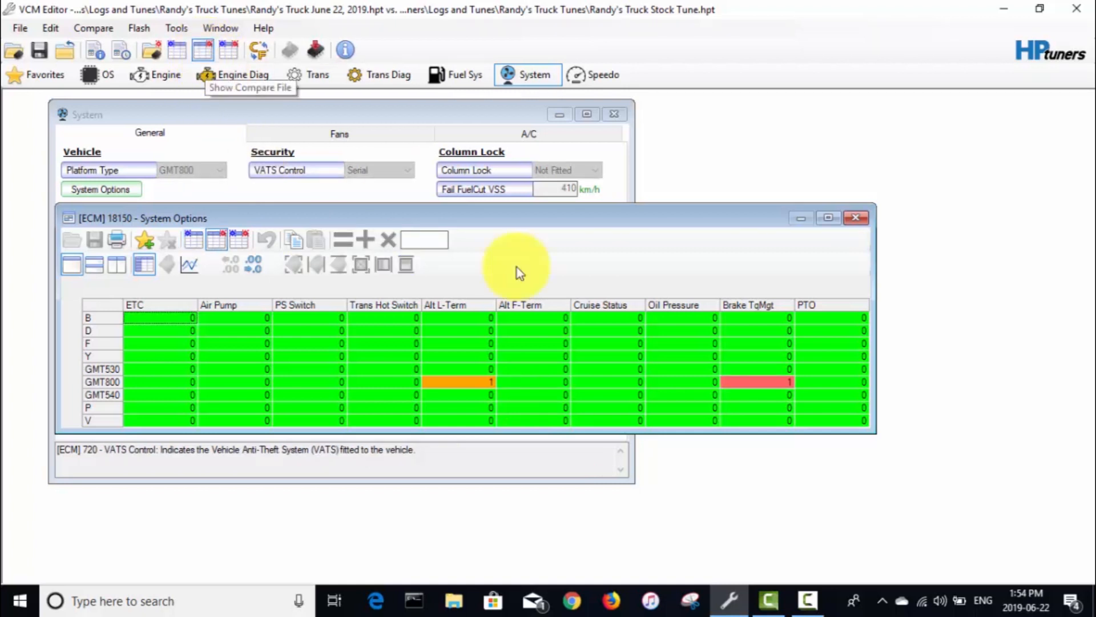
mouse_move(727, 371)
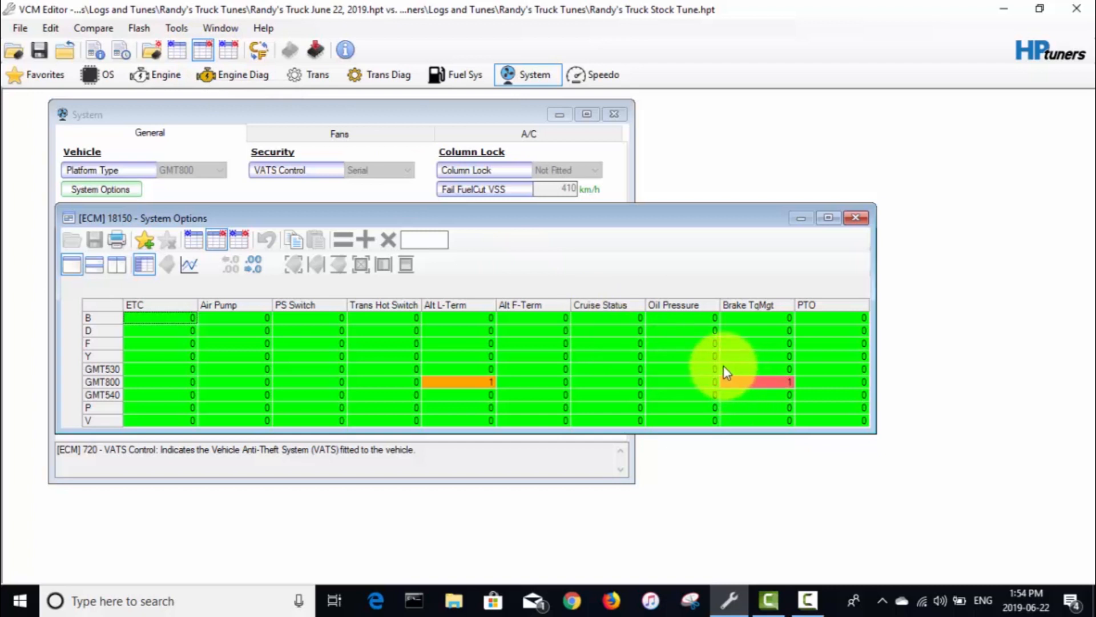
mouse_move(747, 363)
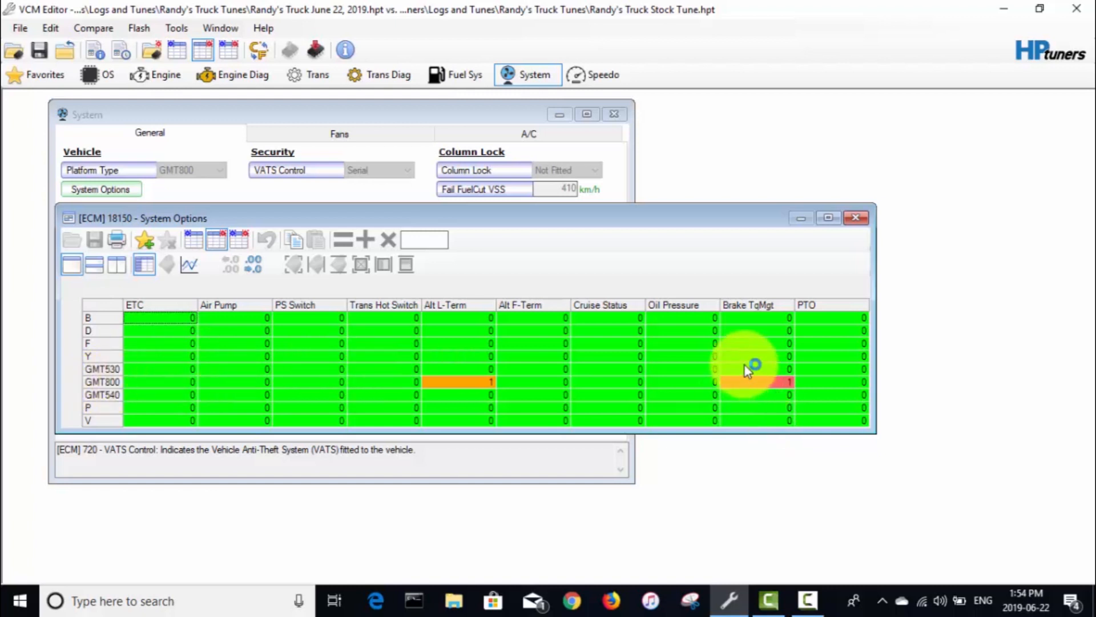
mouse_move(769, 392)
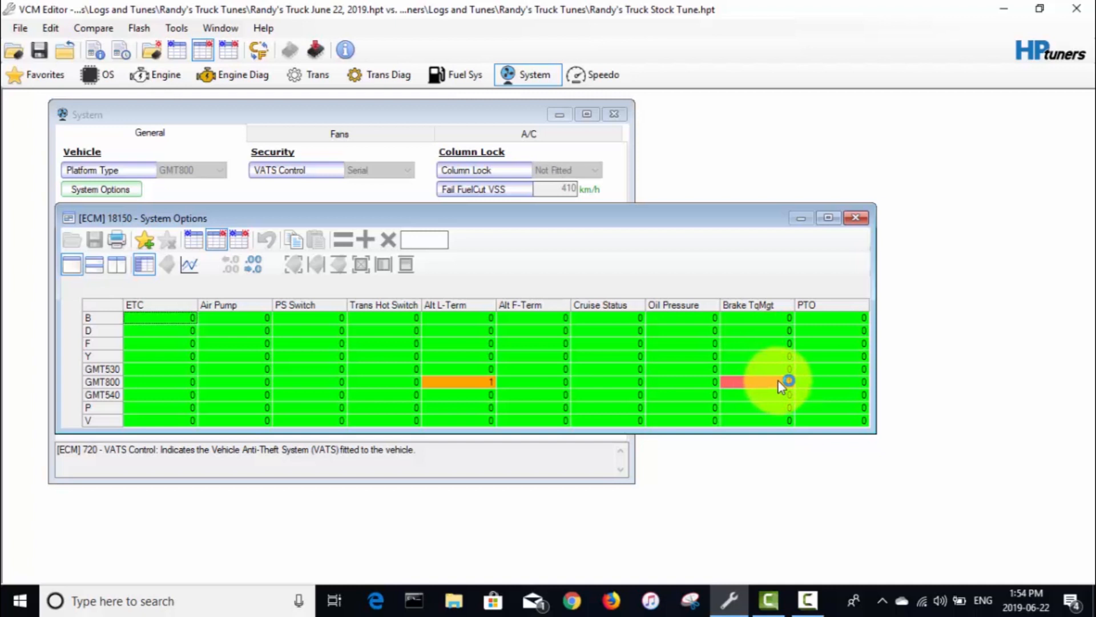
mouse_move(383, 311)
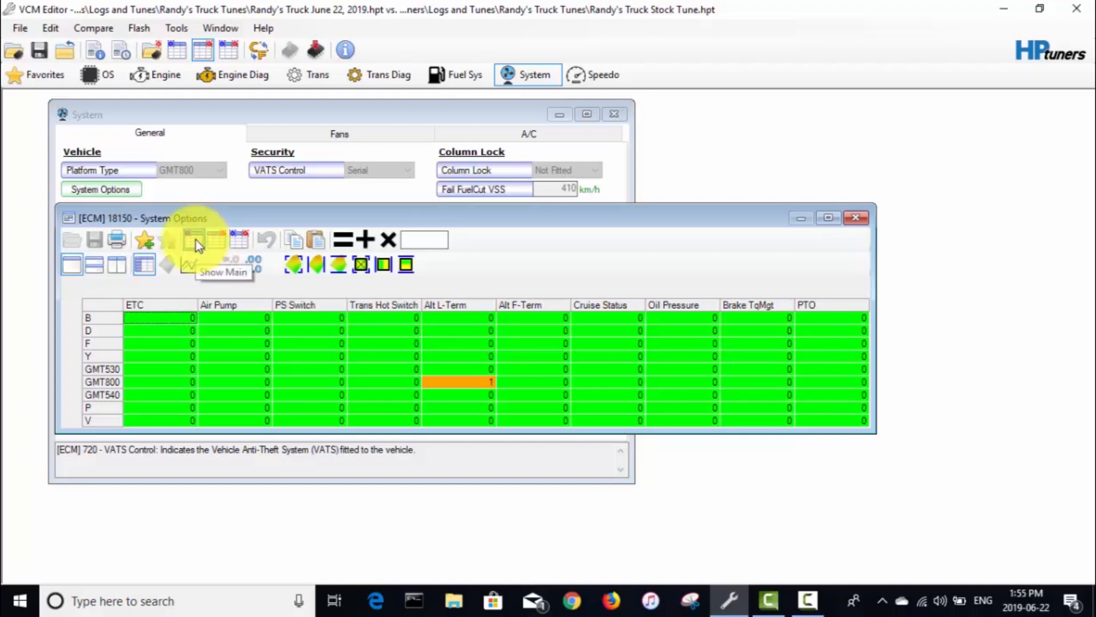
mouse_move(765, 377)
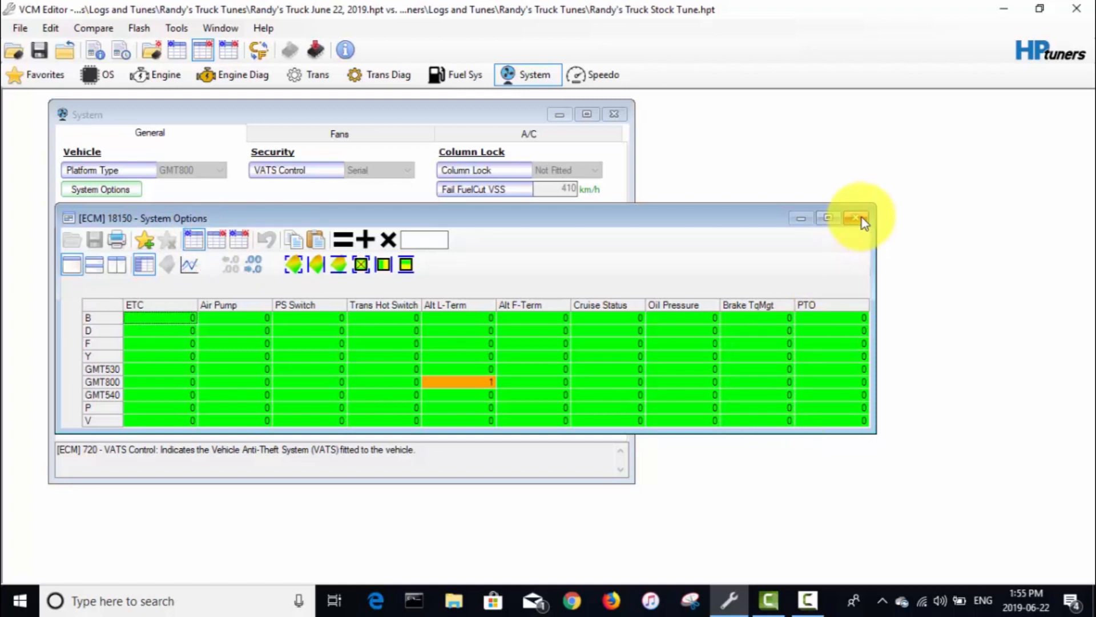
mouse_move(857, 220)
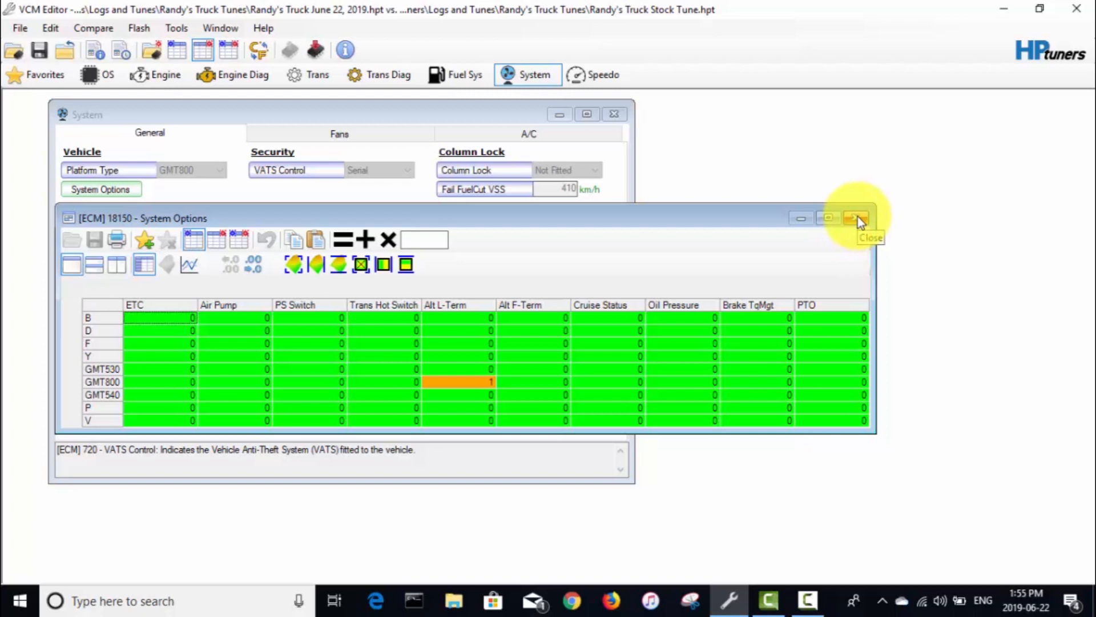
click(856, 218)
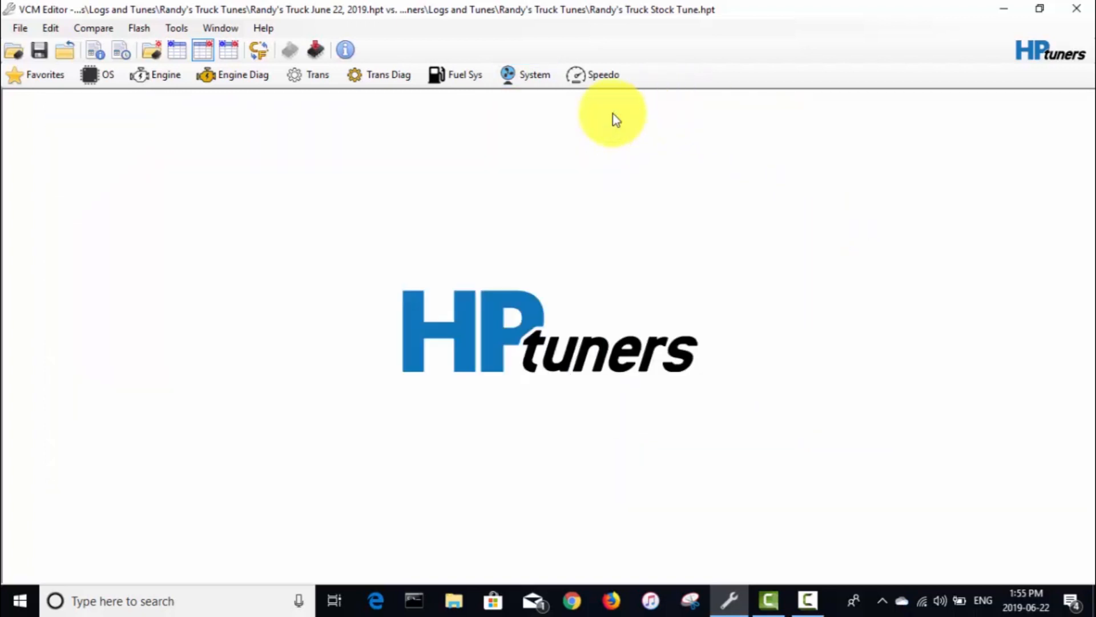
click(138, 28)
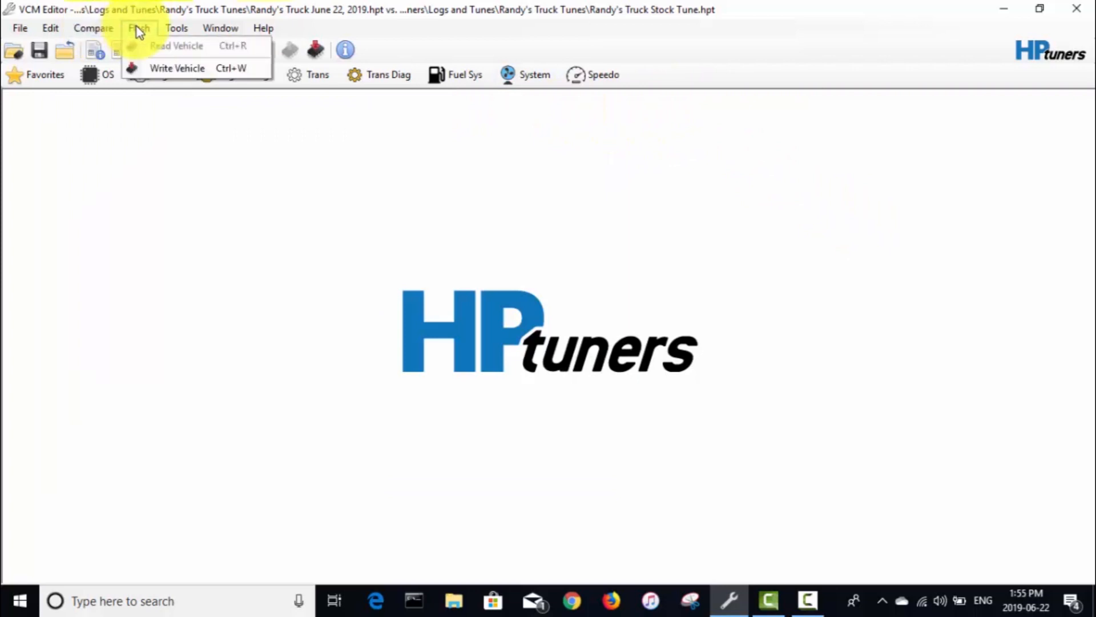
click(177, 68)
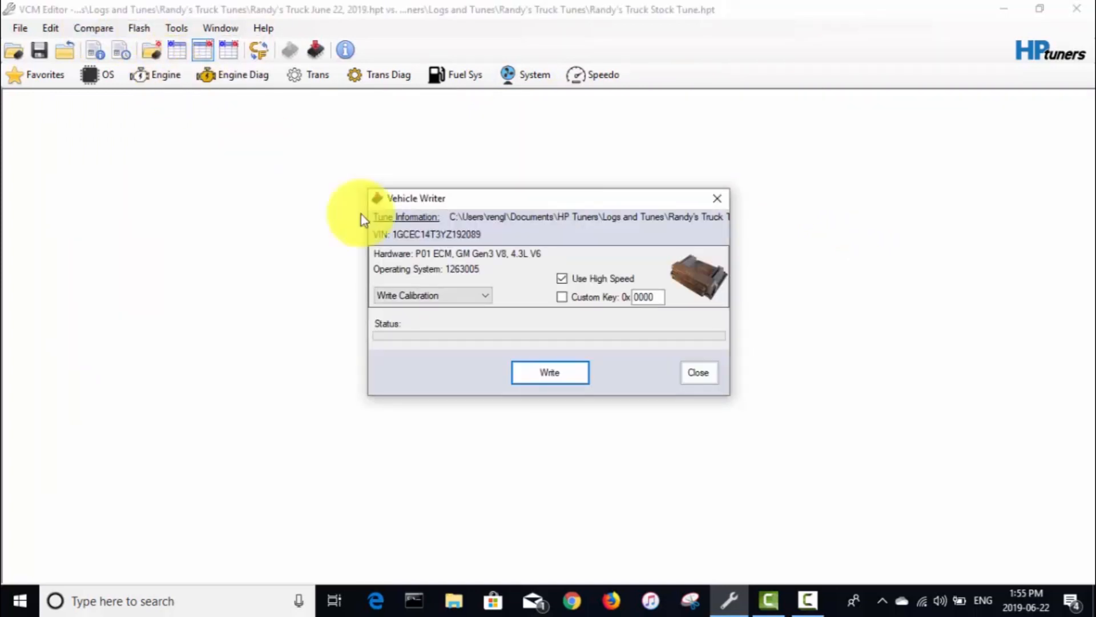
click(486, 295)
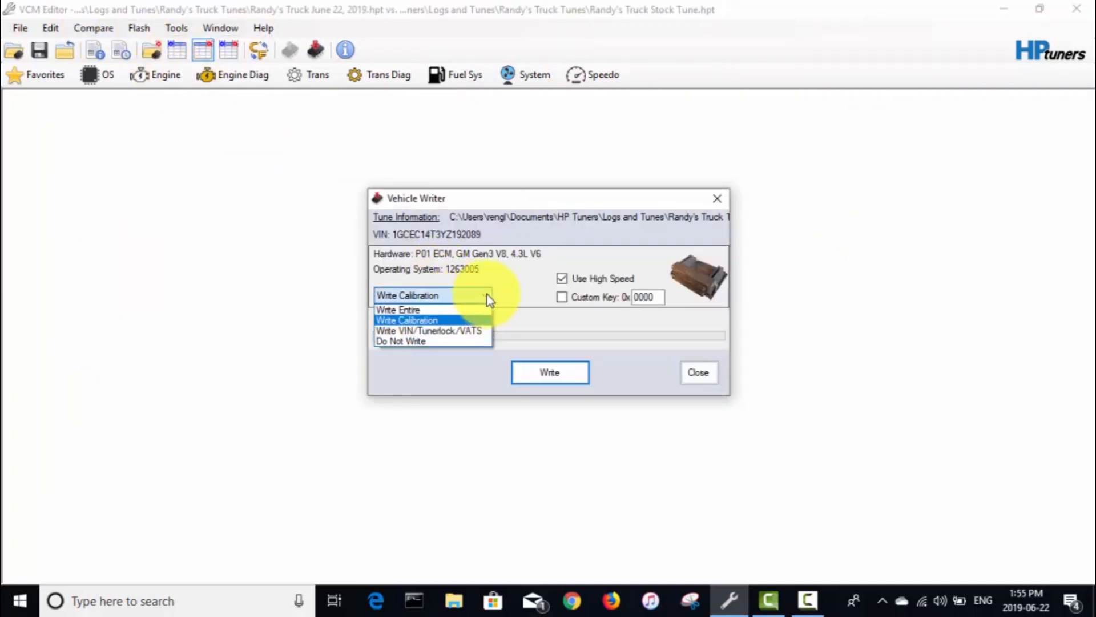
mouse_move(430, 309)
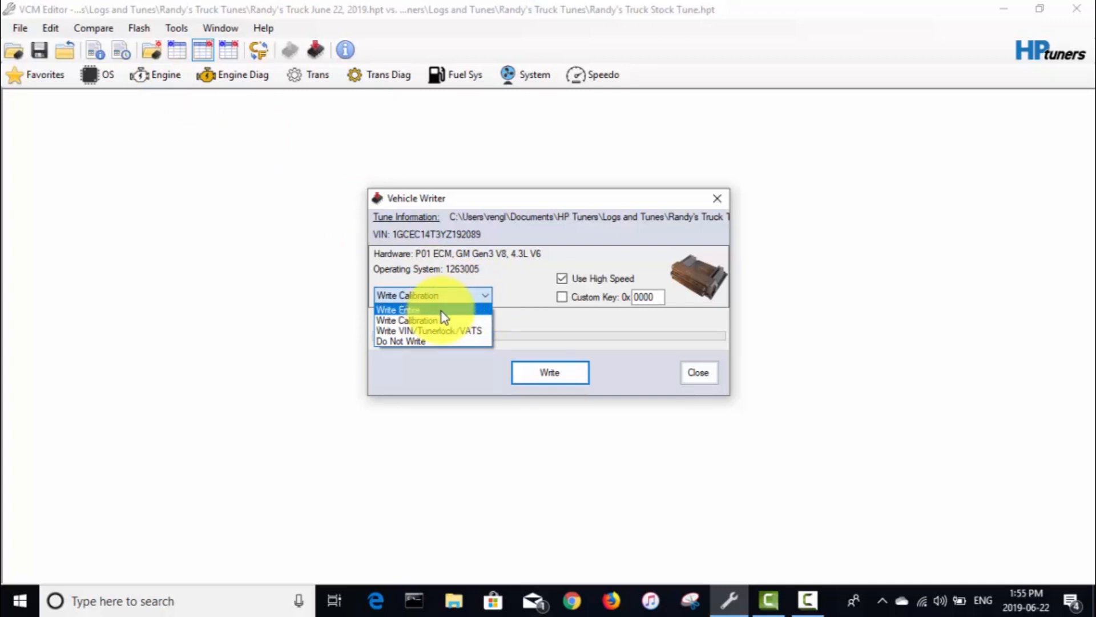
click(408, 320)
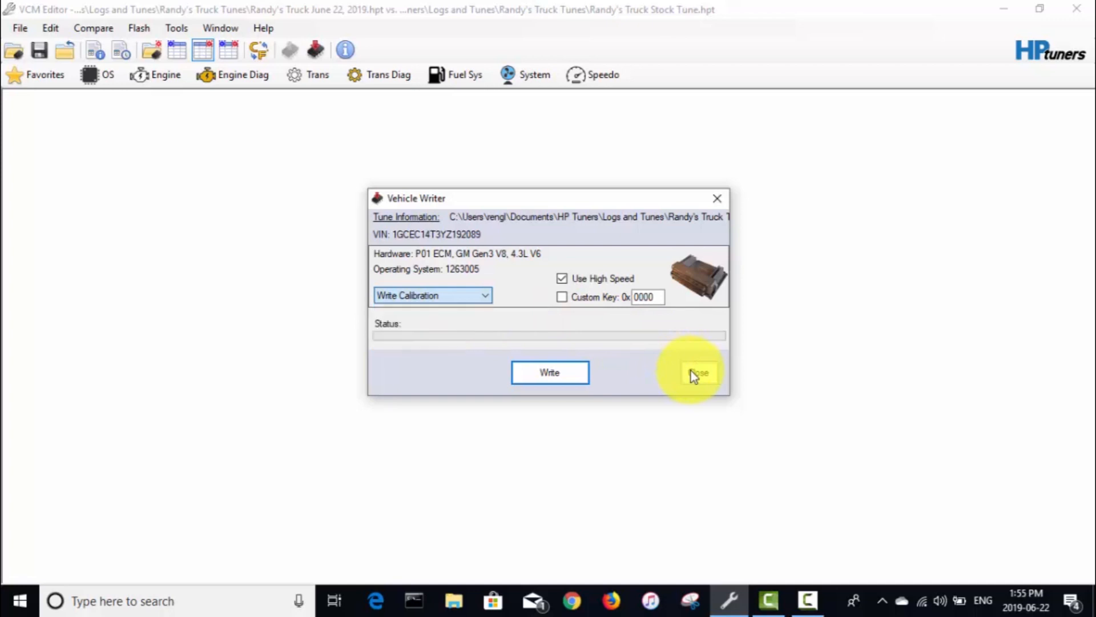
click(698, 372)
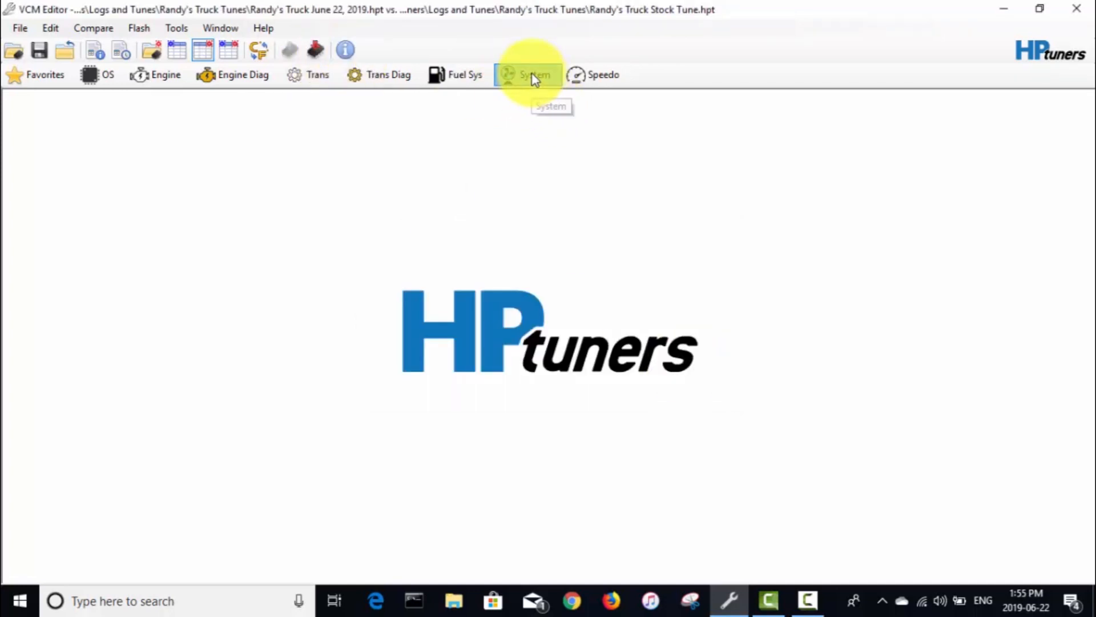
Open the System settings again to revisit the System Options matrix
click(535, 75)
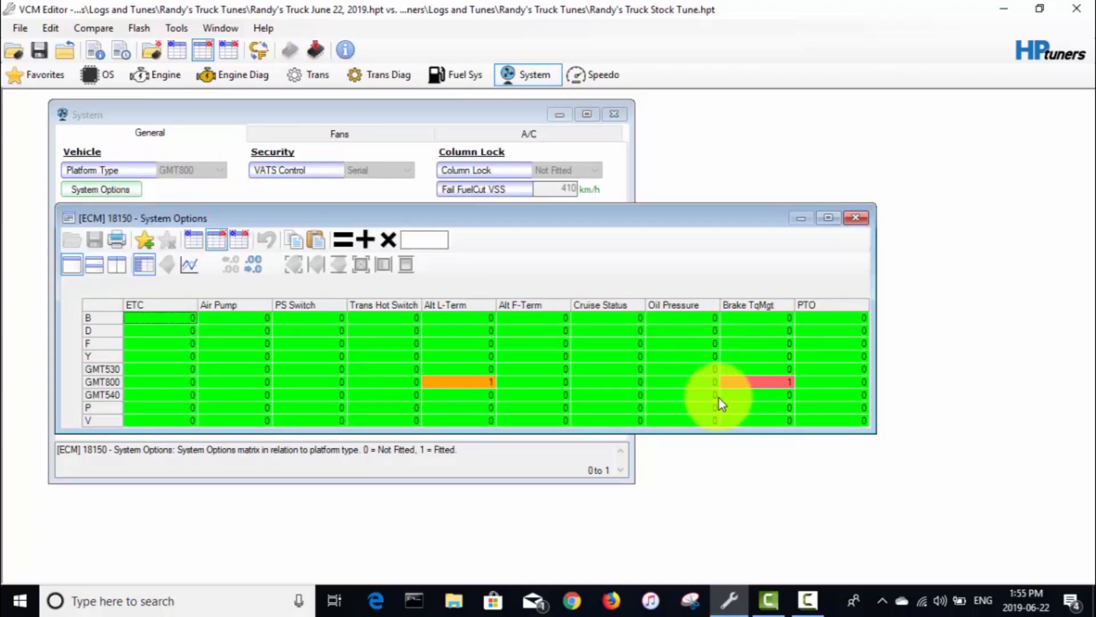
mouse_move(722, 365)
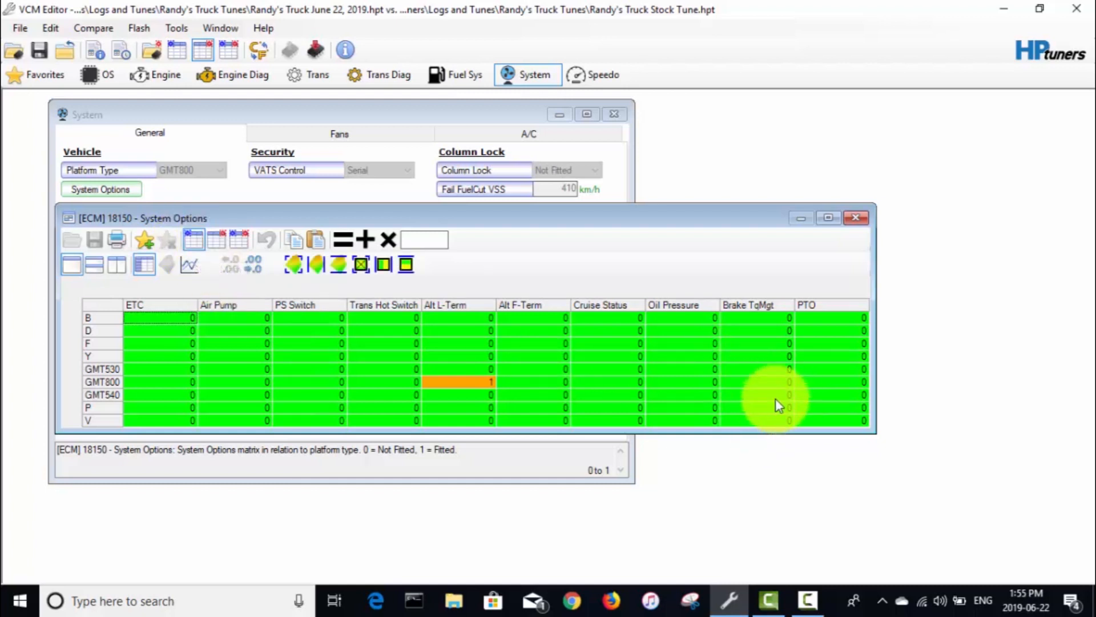
mouse_move(766, 371)
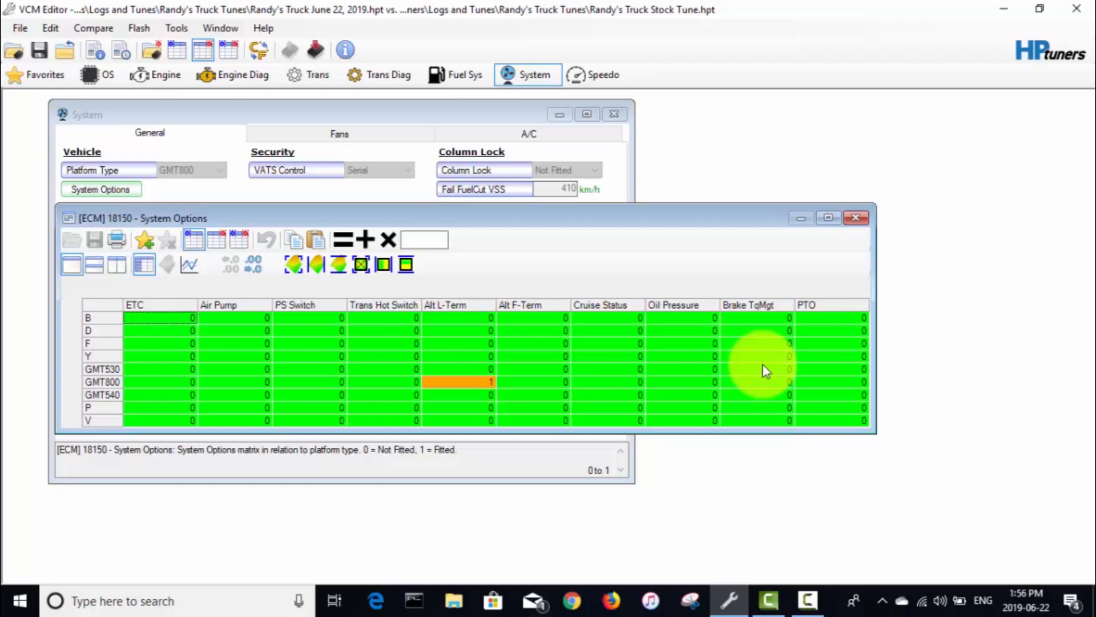
mouse_move(769, 362)
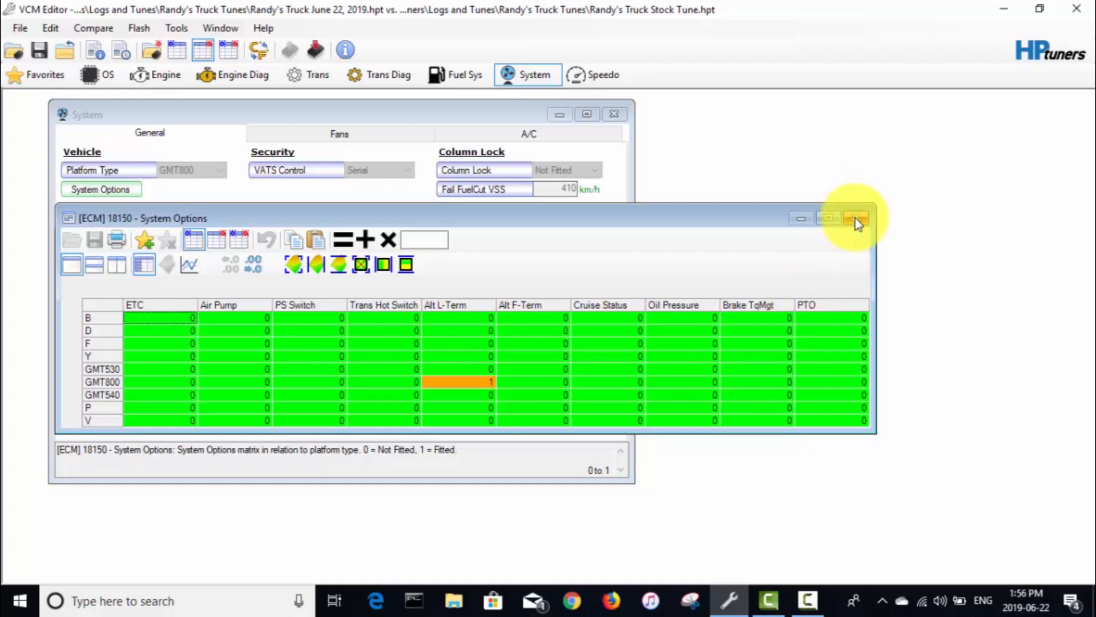
mouse_move(857, 219)
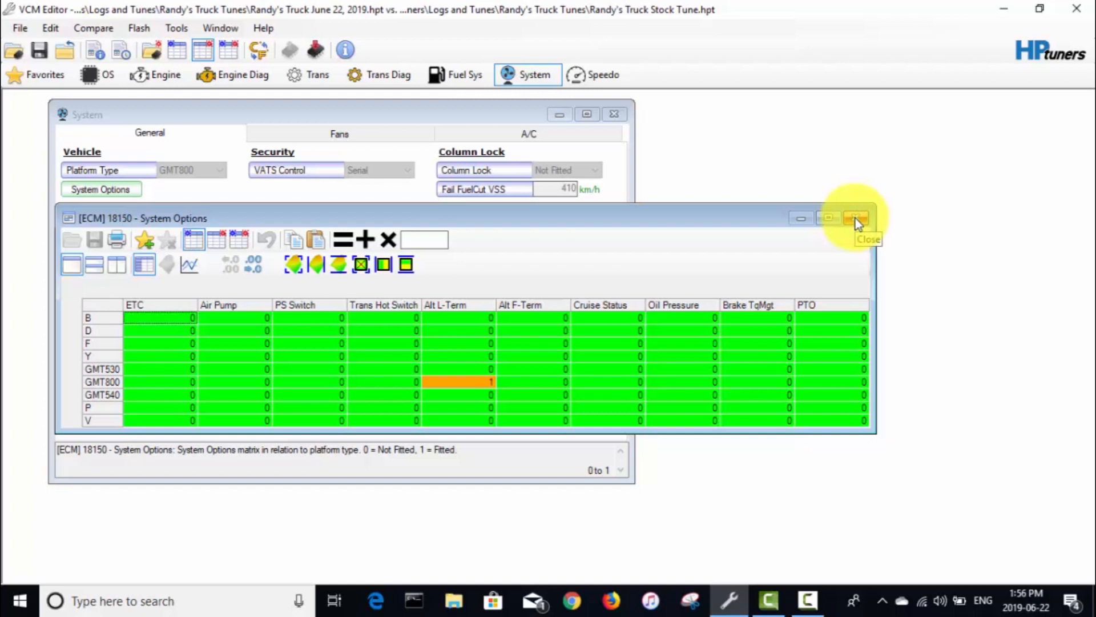